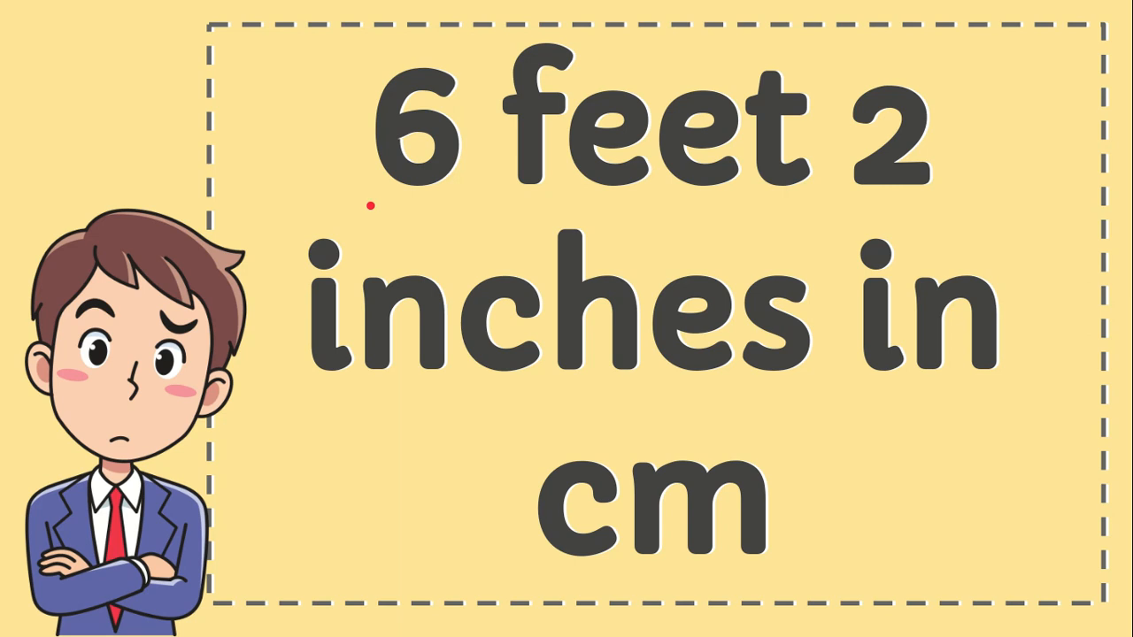
pyautogui.moveTo(983, 223)
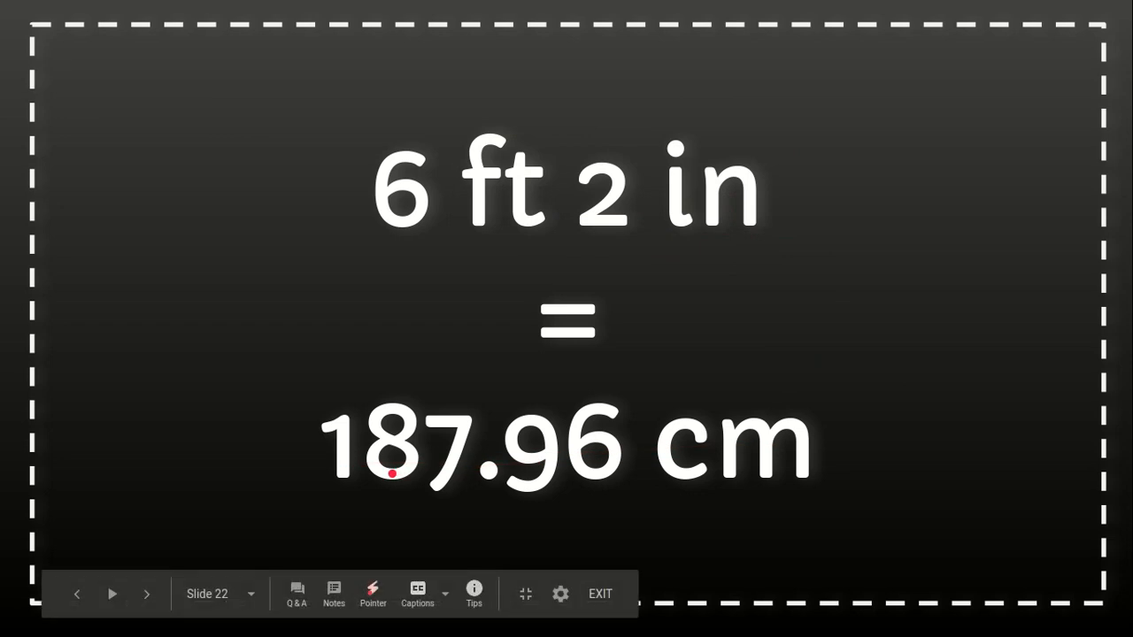
pyautogui.moveTo(861, 371)
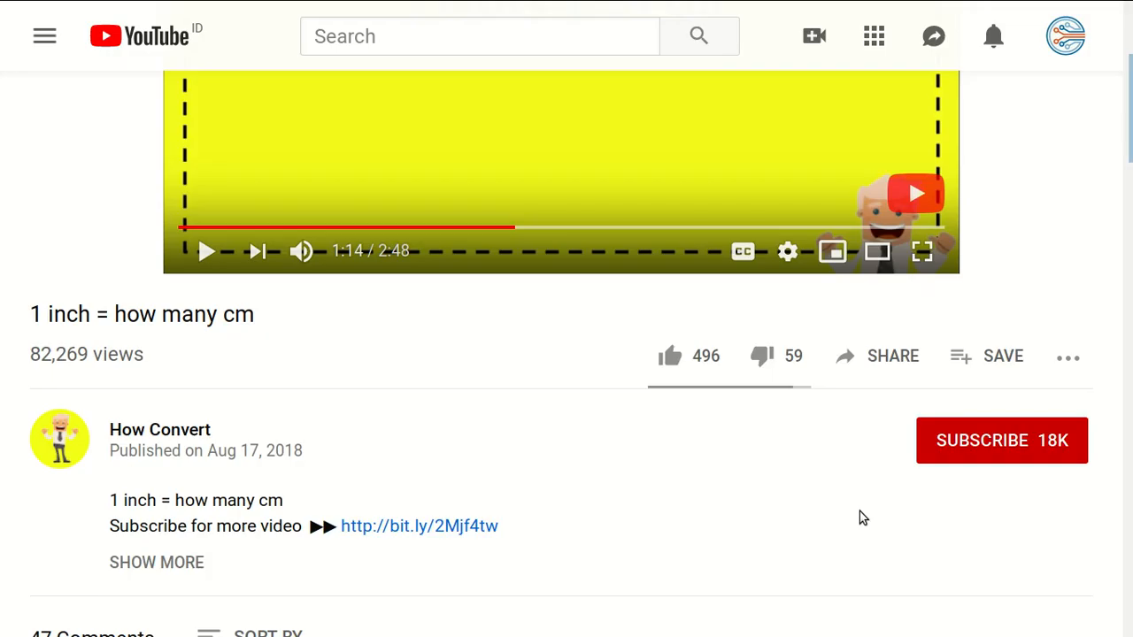
pyautogui.moveTo(591, 452)
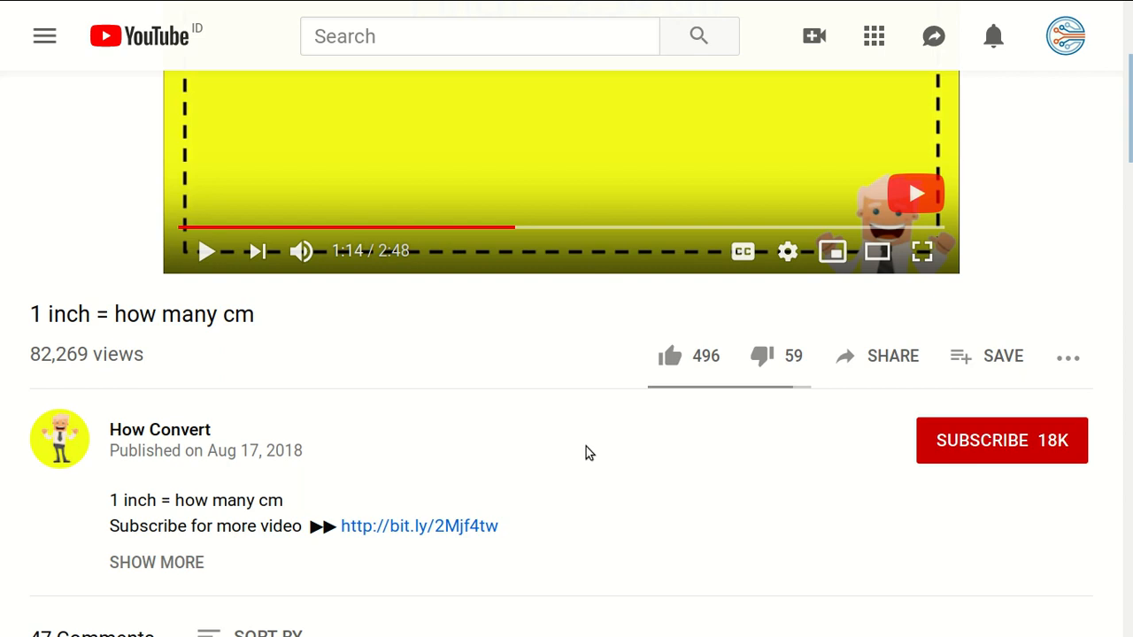
pyautogui.moveTo(531, 381)
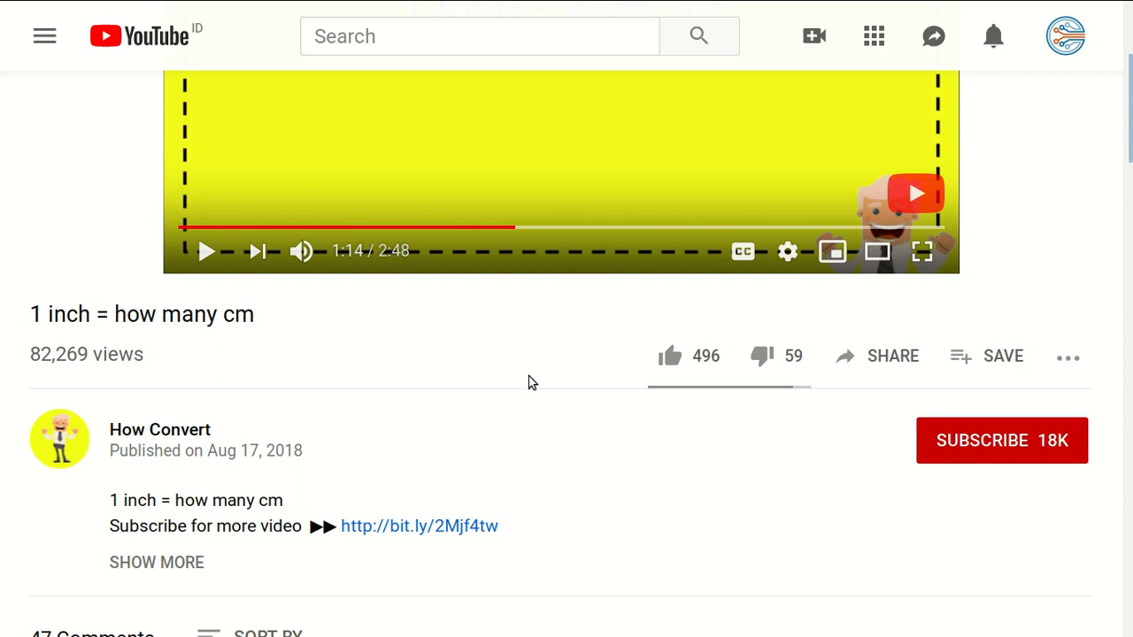
pyautogui.moveTo(689, 356)
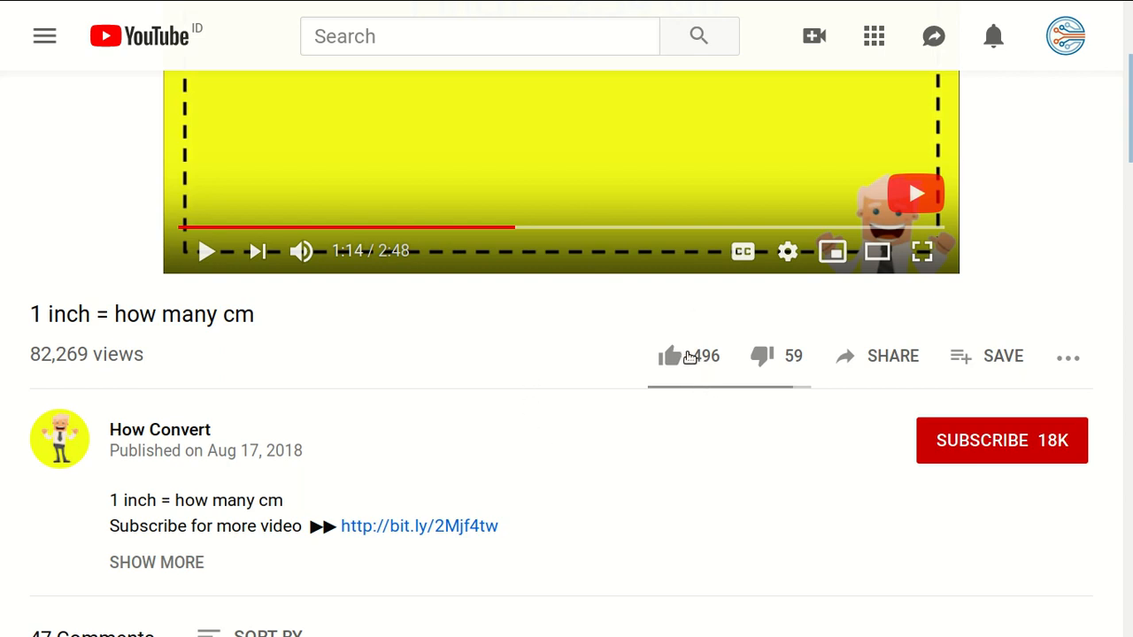
# Like the inch-to-cm video, subscribe to How Convert, and turn on the notification bell
pyautogui.click(671, 355)
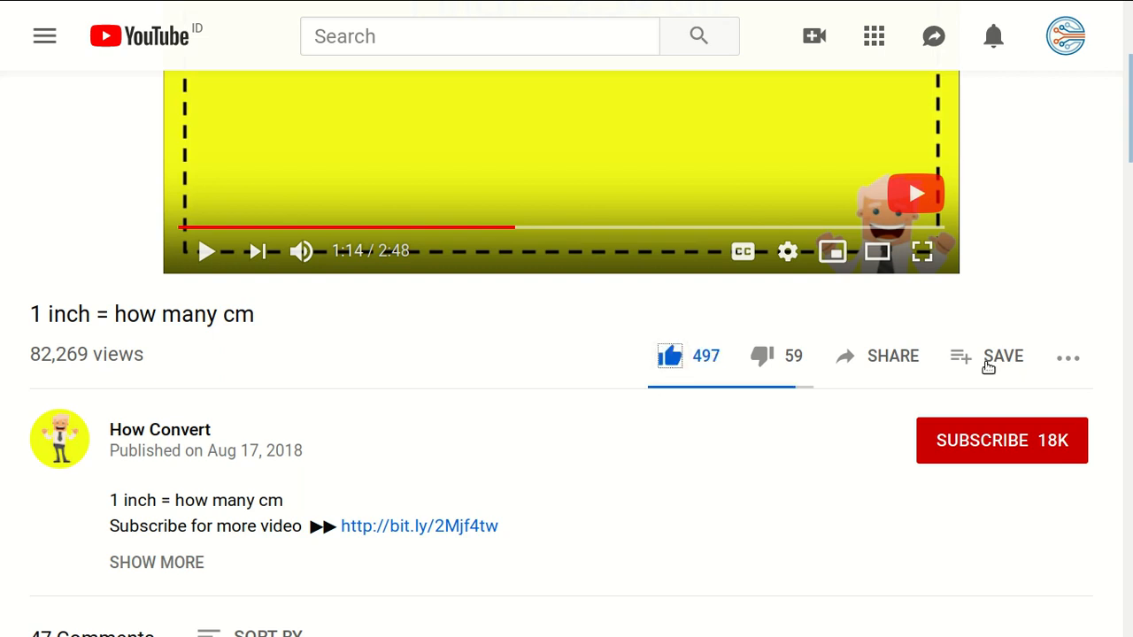
pyautogui.click(892, 356)
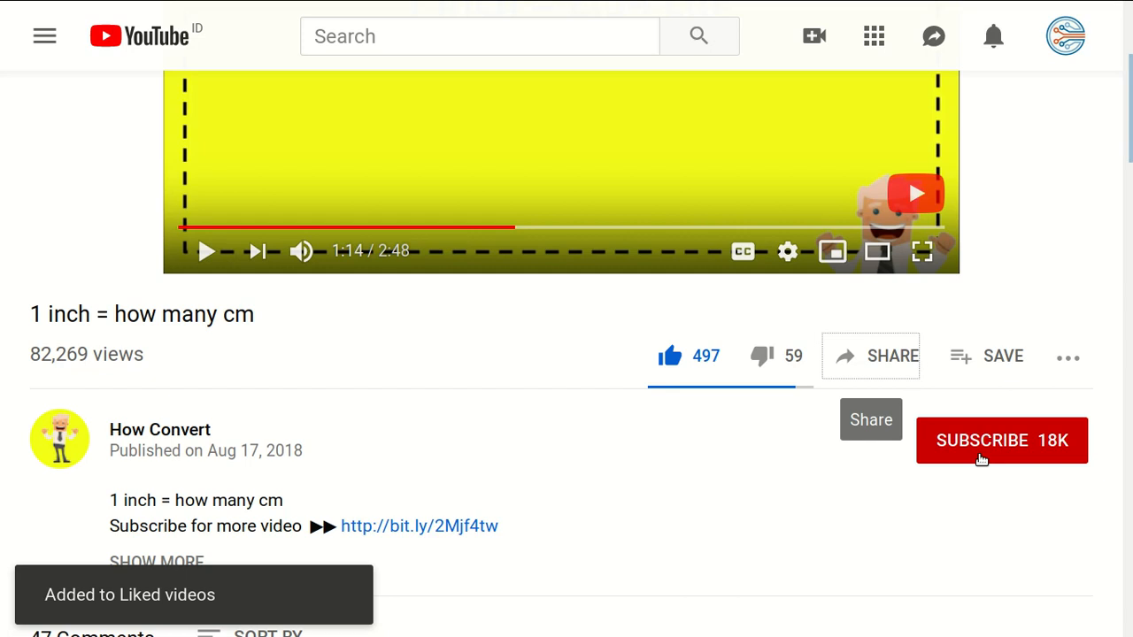
pyautogui.click(1002, 440)
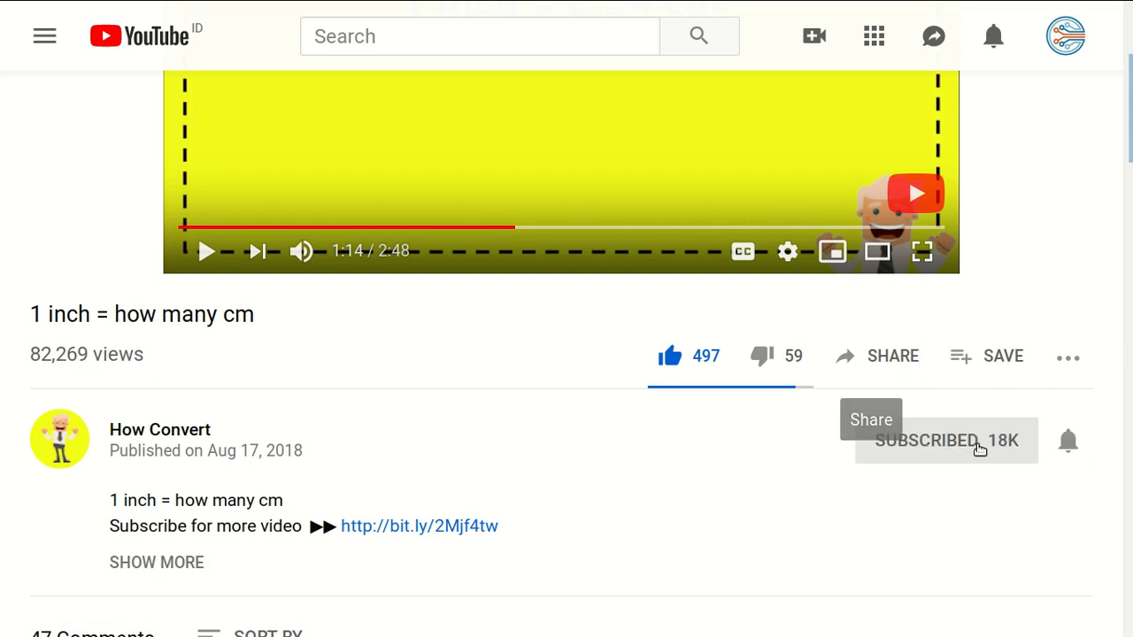
pyautogui.click(946, 440)
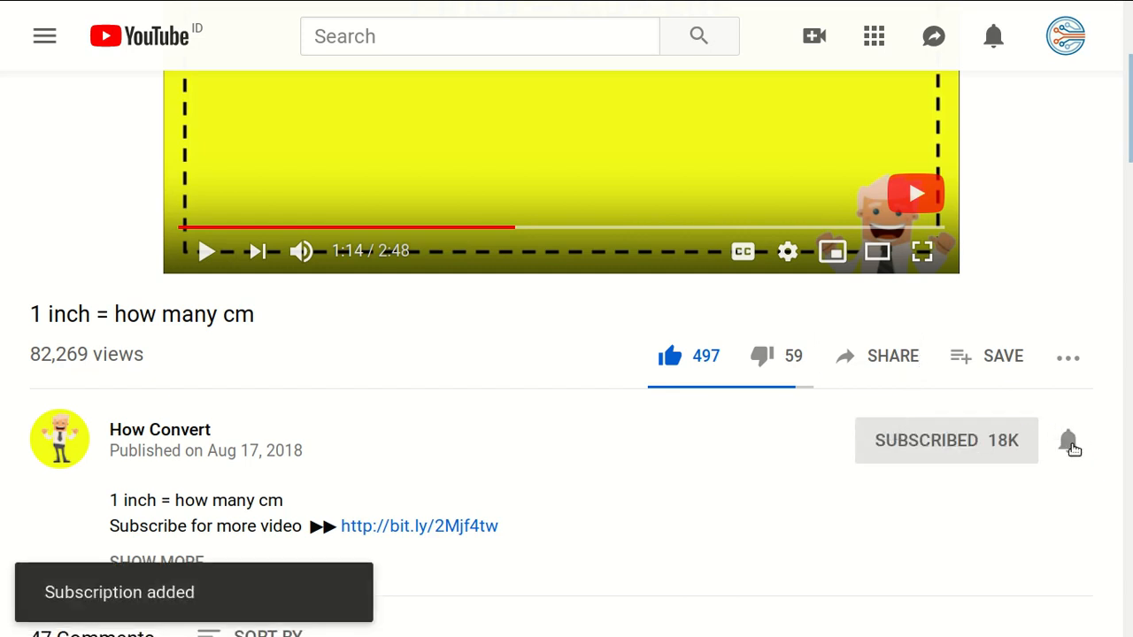
pyautogui.moveTo(1068, 442)
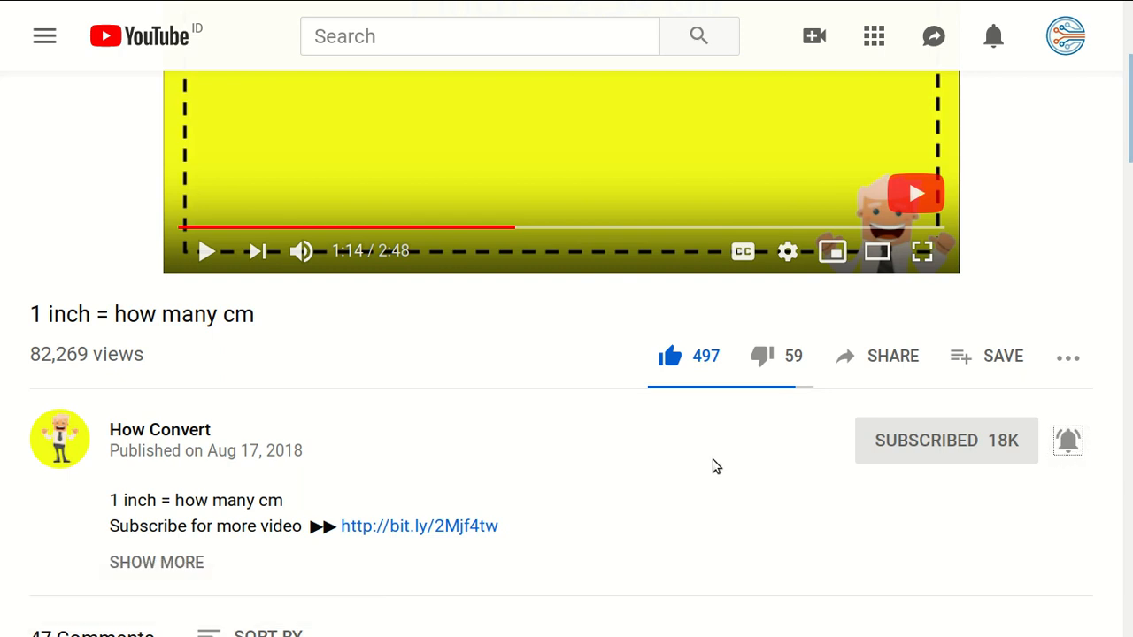
# Post the comment 'hi thanks pal' under the inch-to-cm video
pyautogui.scroll(-3)
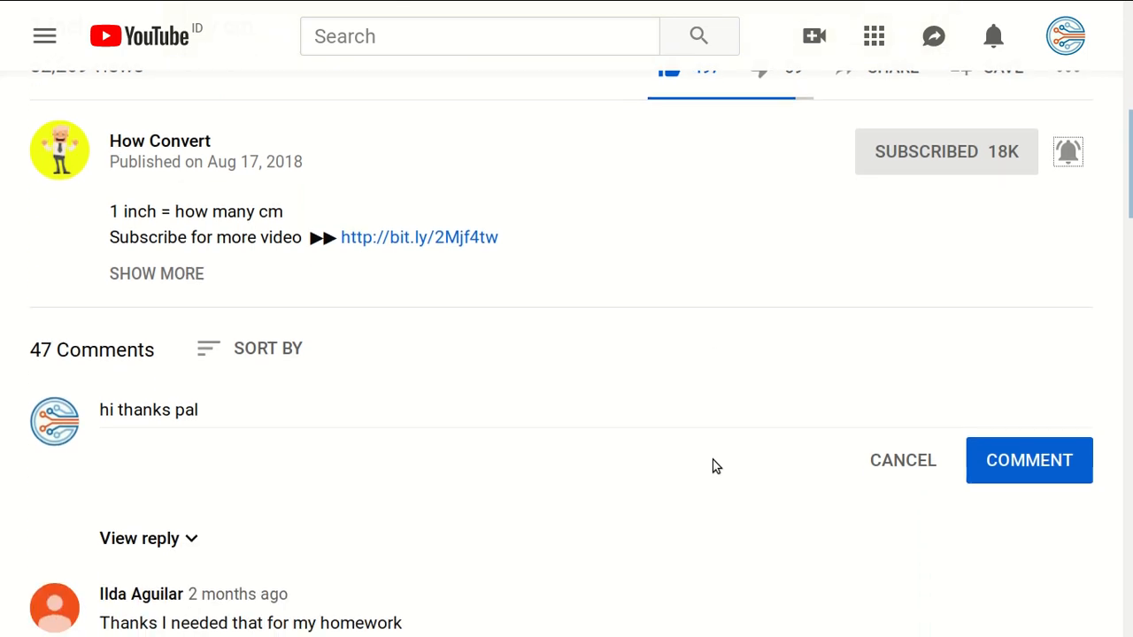
pyautogui.scroll(-3)
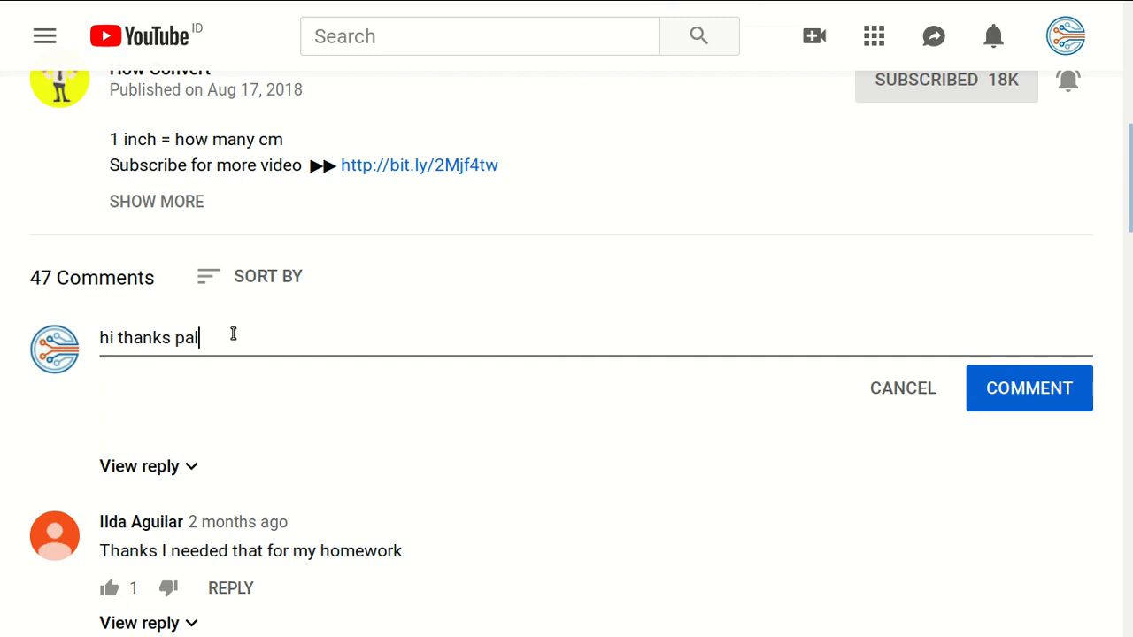
pyautogui.moveTo(423, 425)
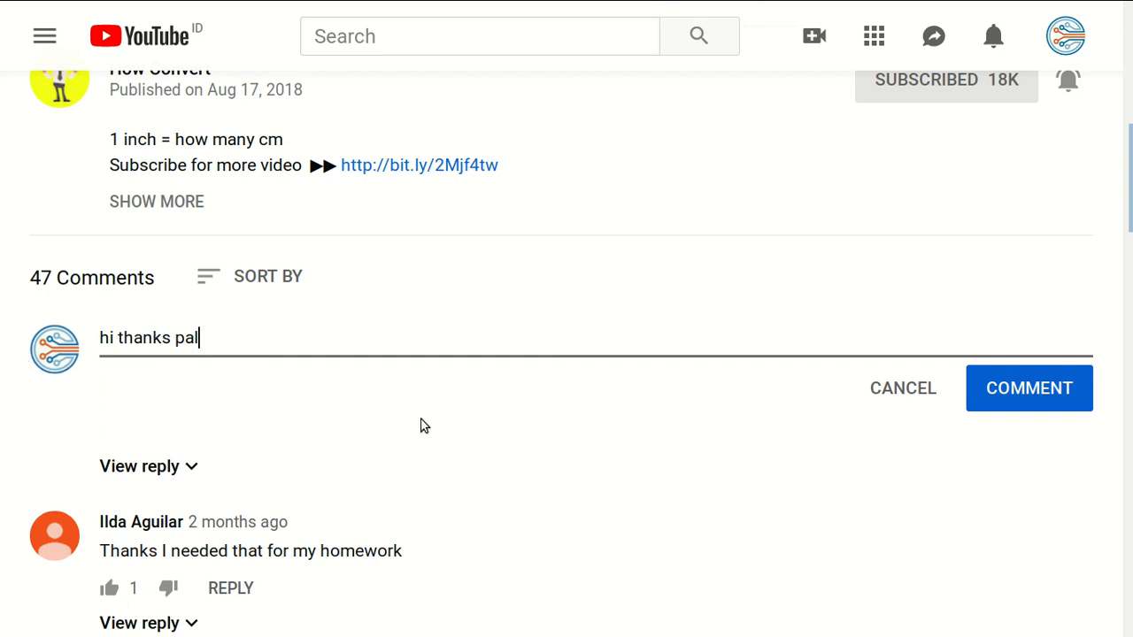
pyautogui.moveTo(292, 403)
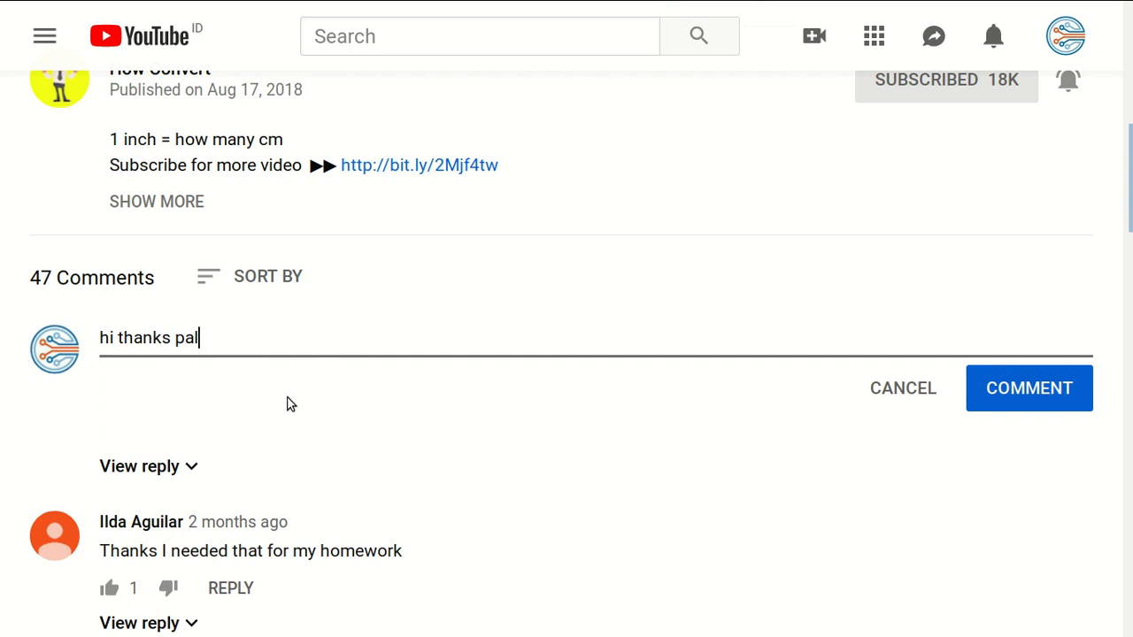
pyautogui.moveTo(226, 365)
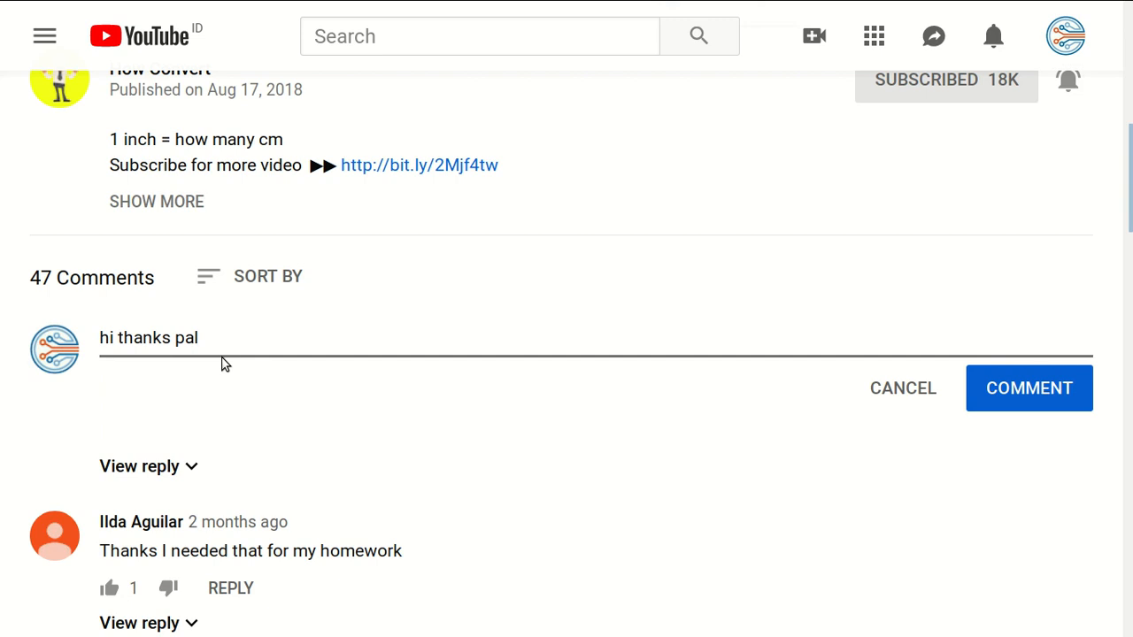
pyautogui.click(1029, 388)
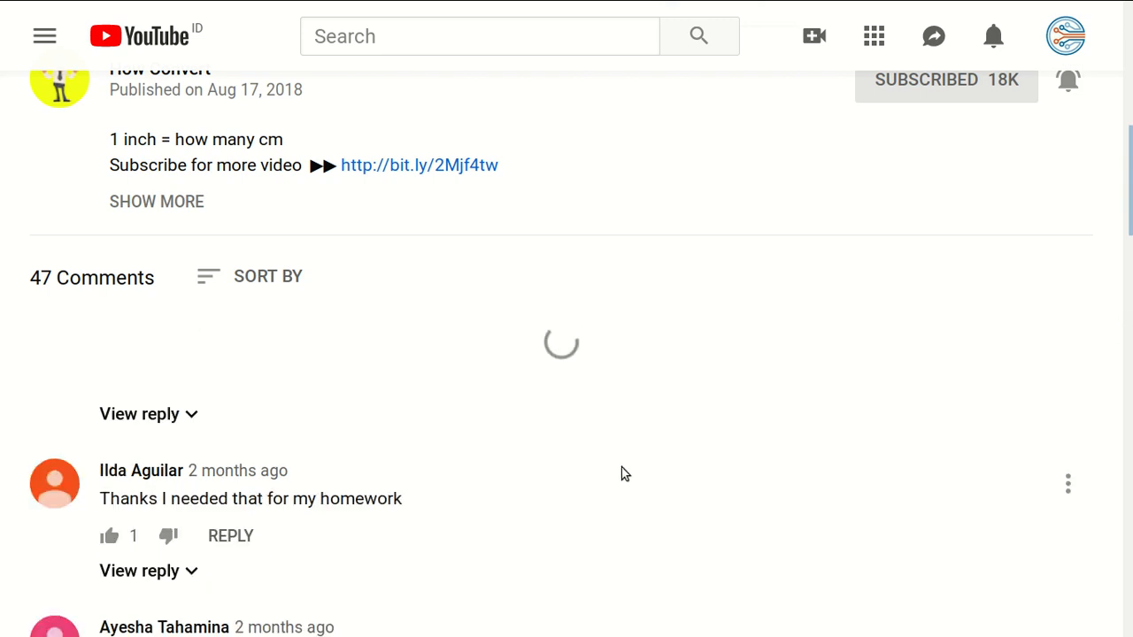
pyautogui.scroll(3)
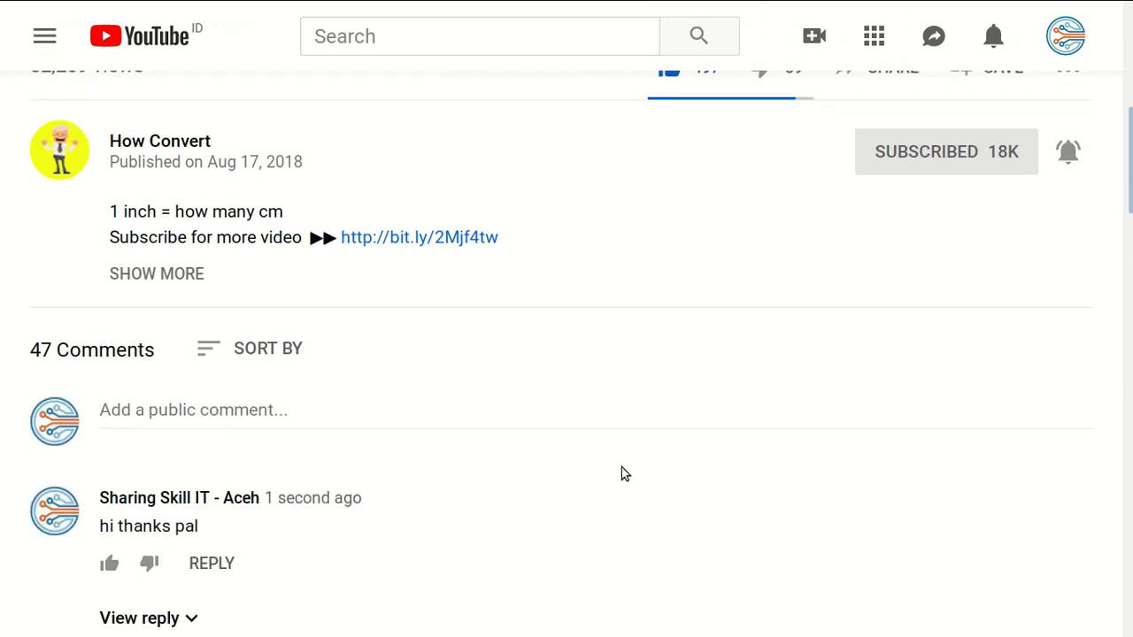
pyautogui.scroll(3)
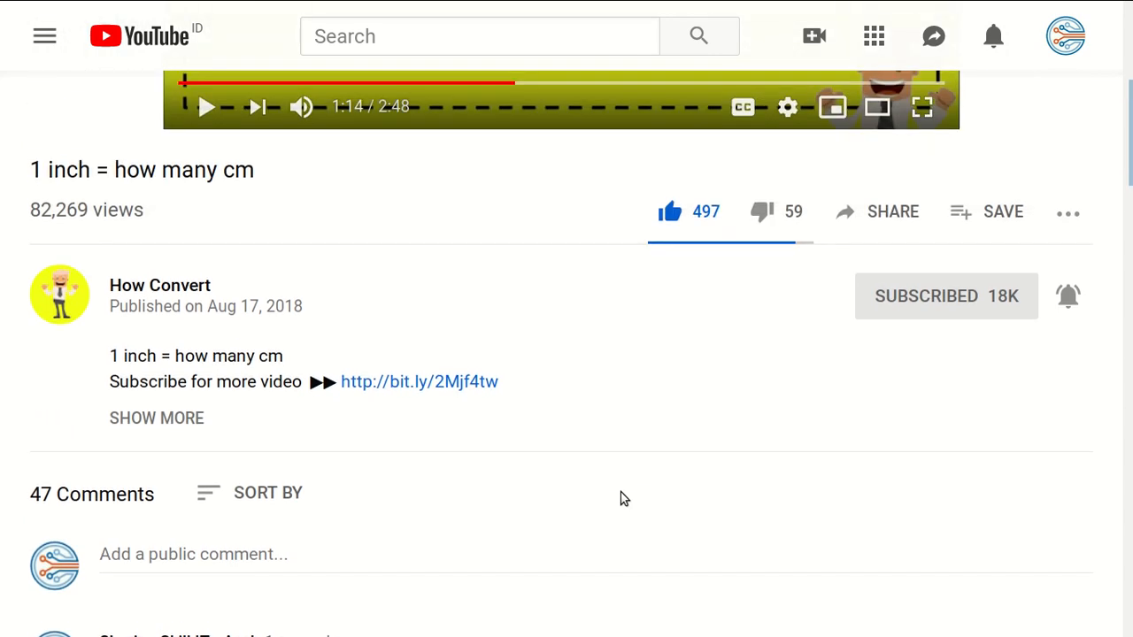